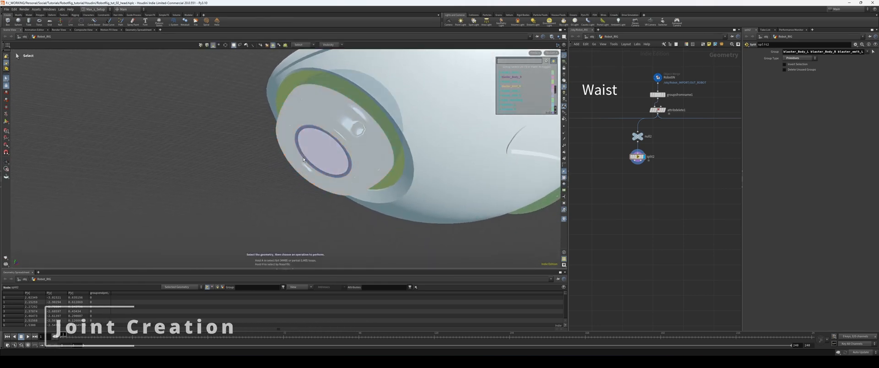
Add a Split node for the waist piece and an Extract Centroid node below it
{"action": "key", "text": "Tab"}
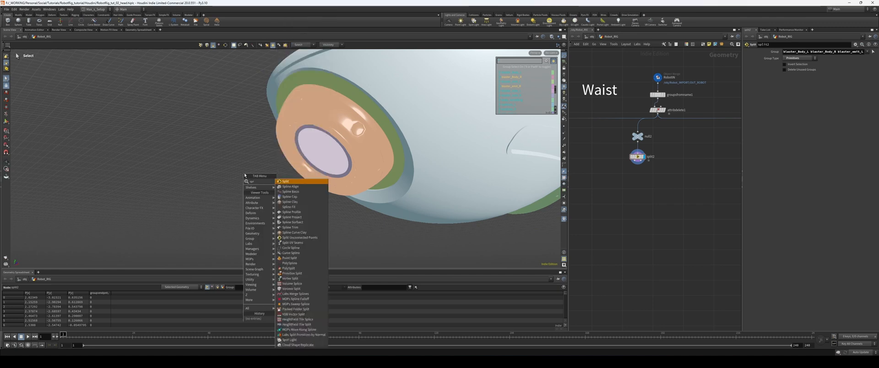
{"action": "left_click", "coordinate": [286, 181]}
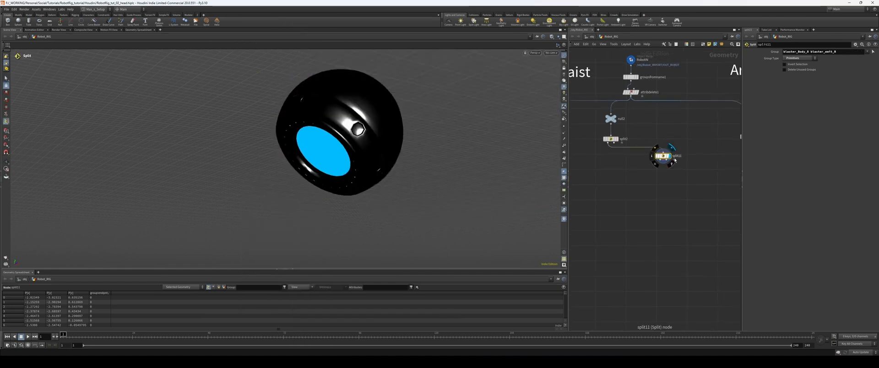
{"action": "key", "text": "Tab"}
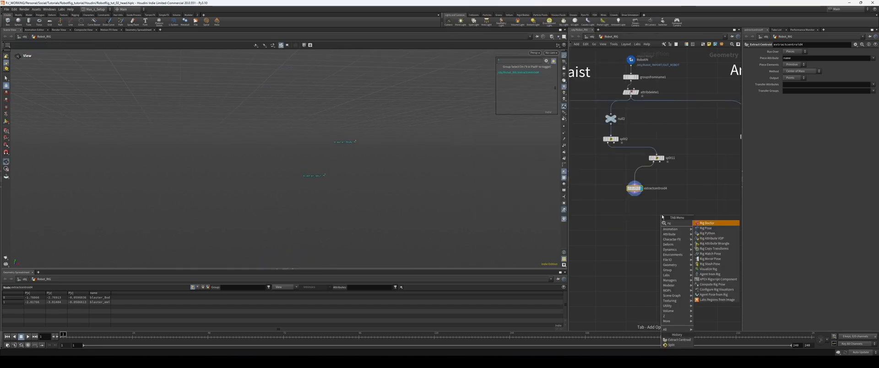
Add a Rig Doctor node after the centroid extraction to build the joints
{"action": "left_click", "coordinate": [706, 223]}
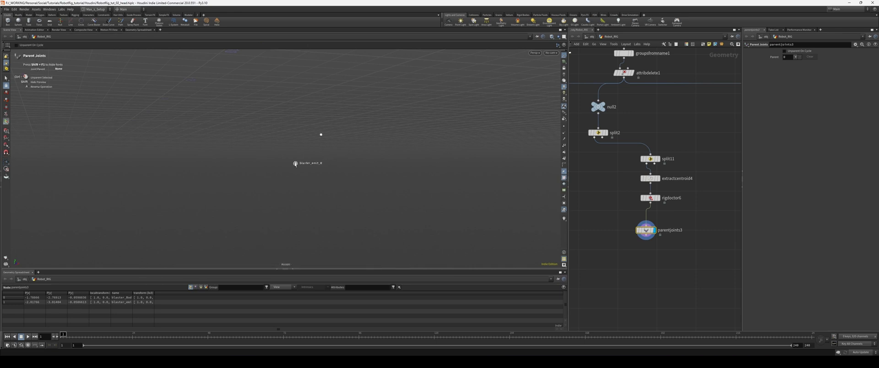
Parent the lower waist joint under the body joint in the viewport
{"action": "left_click", "coordinate": [295, 163]}
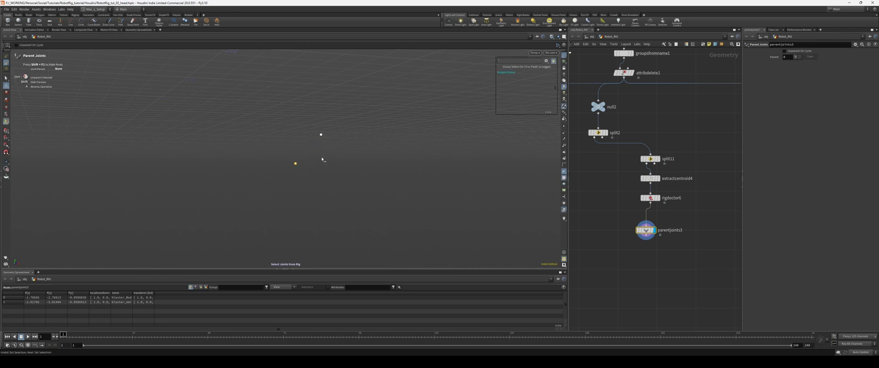
{"action": "left_click", "coordinate": [321, 134]}
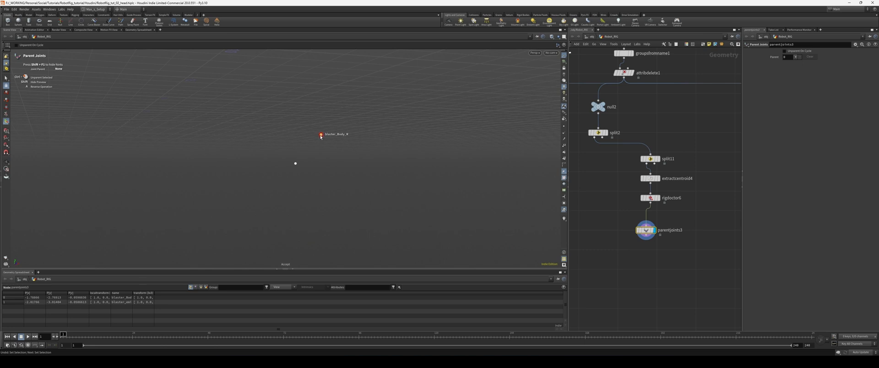
{"action": "left_click", "coordinate": [295, 164]}
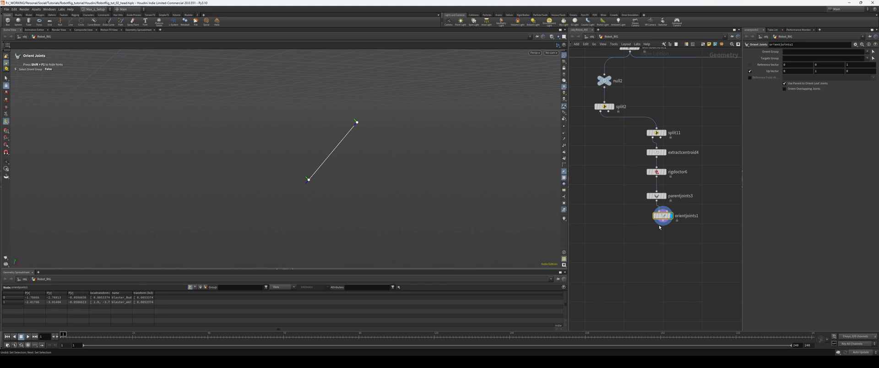
Add a Blast node after parentjoints3 to keep only the single body joint point
{"action": "key", "text": "Tab"}
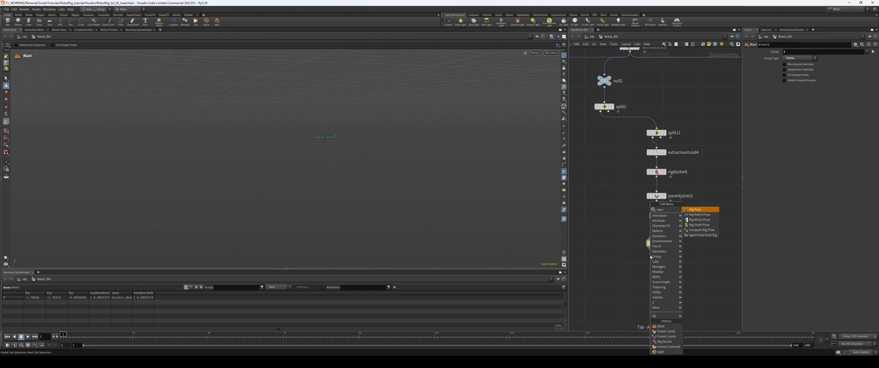
Collapse the joint-building nodes below split11 into one subnetwork
{"action": "left_click", "coordinate": [695, 210]}
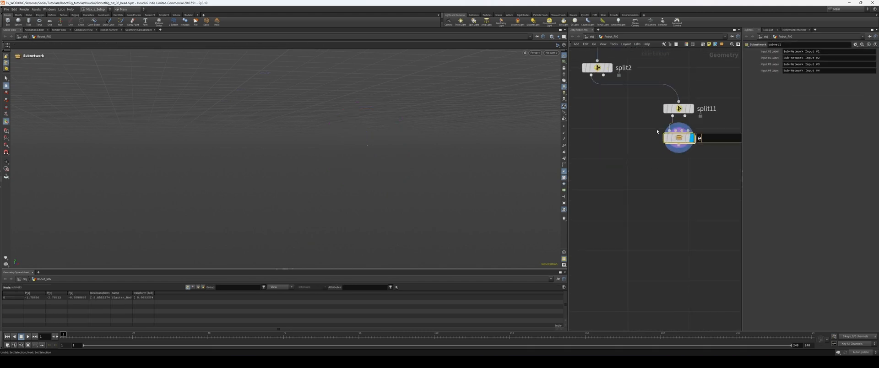
Name the subnetwork extract_center_point and start adding the next operator
{"action": "type", "text": "xtract_center_point"}
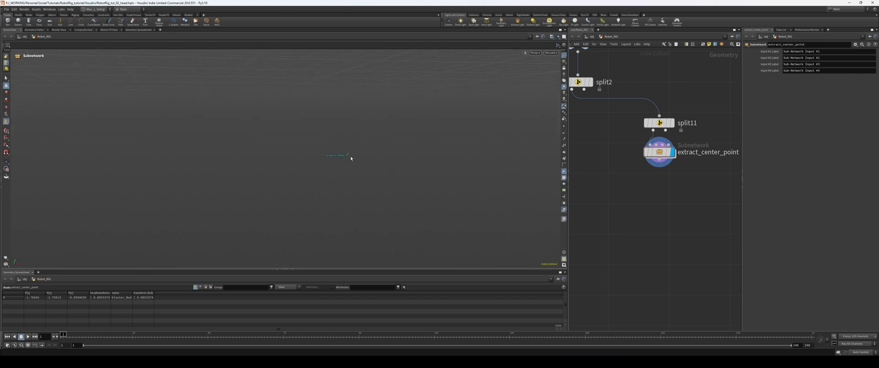
{"action": "mouse_move", "coordinate": [347, 157]}
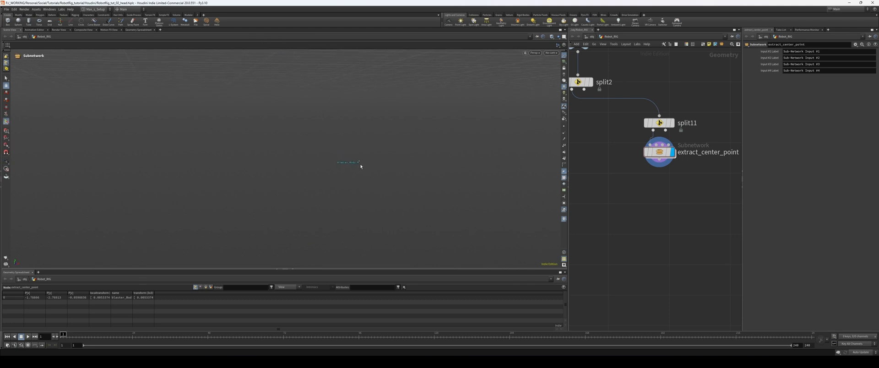
{"action": "key", "text": "Tab"}
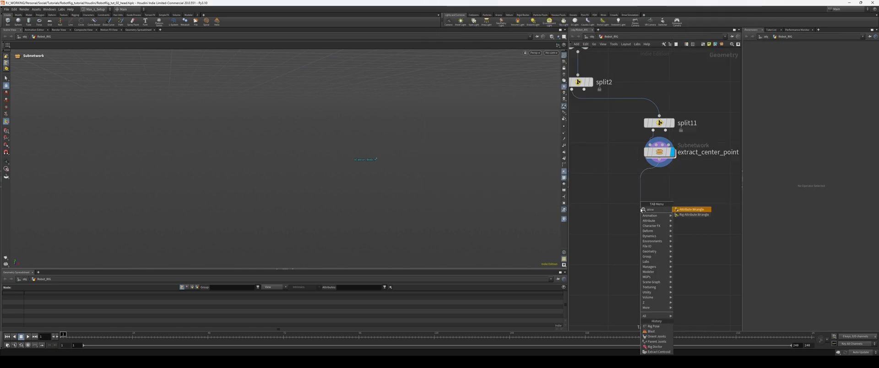
{"action": "left_click", "coordinate": [692, 209]}
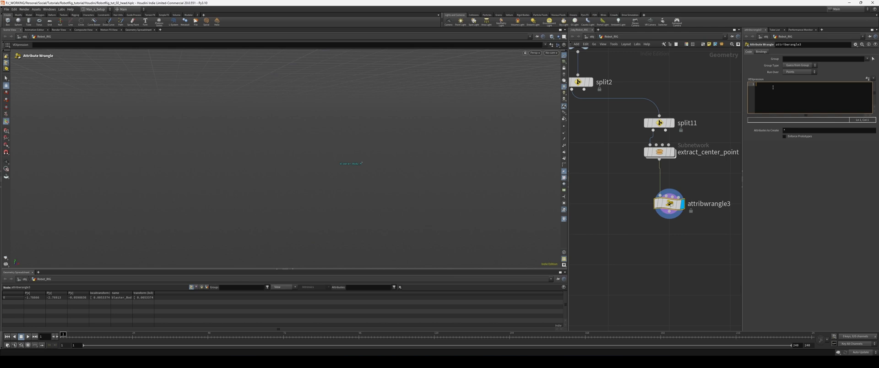
{"action": "key", "text": "Tab"}
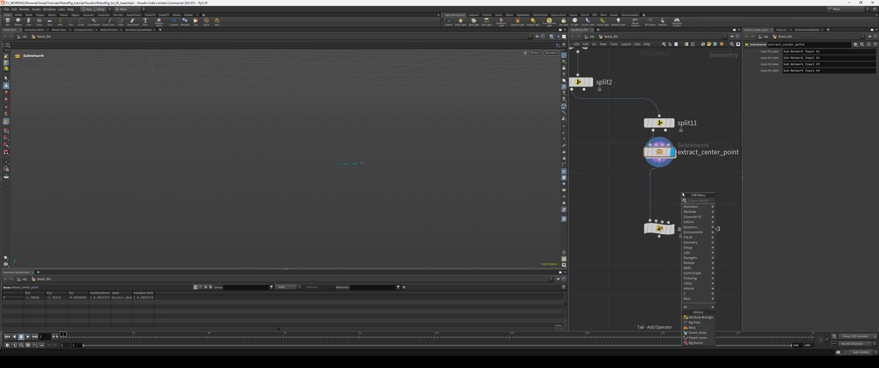
{"action": "left_click", "coordinate": [700, 317]}
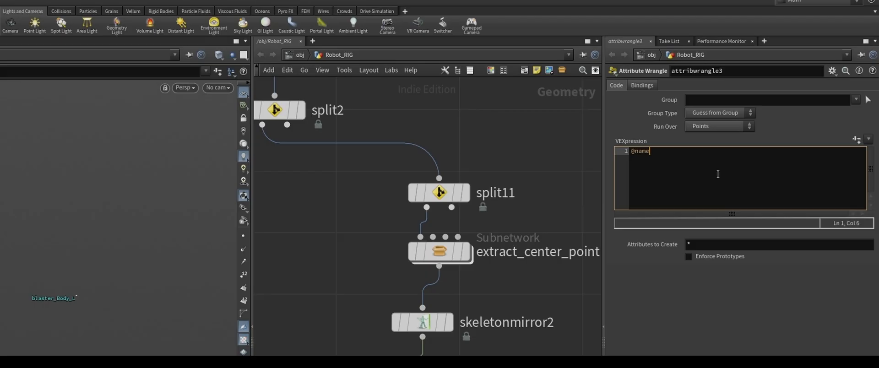
{"action": "type", "text": "= @nam"}
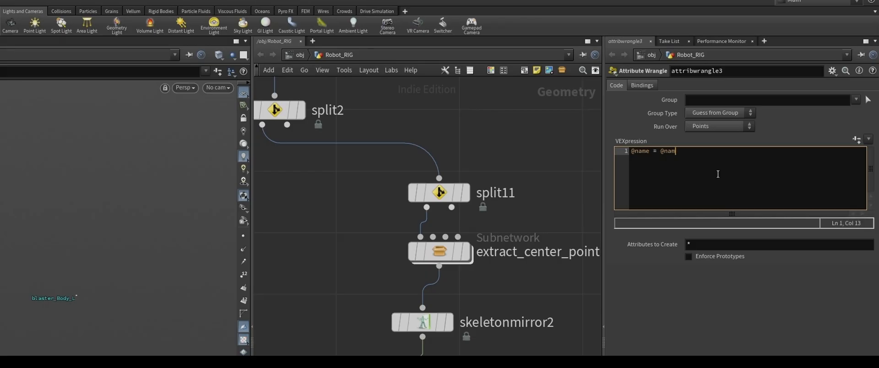
{"action": "type", "text": "+'_static'"}
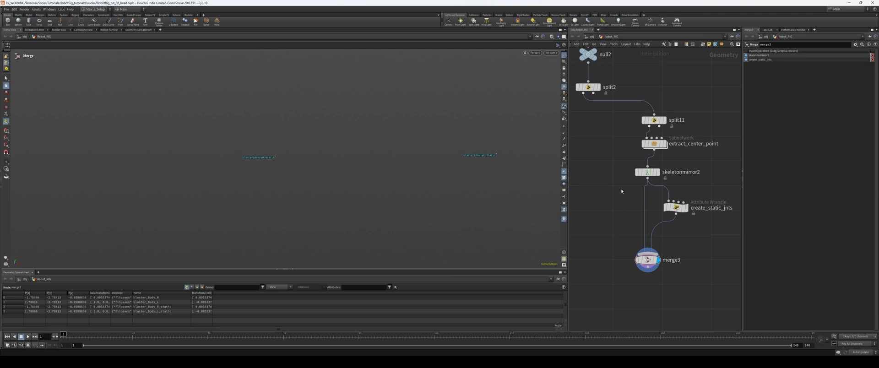
Display the split-off blaster joints and append an fk entry to their tags attribute
{"action": "left_click", "coordinate": [652, 120]}
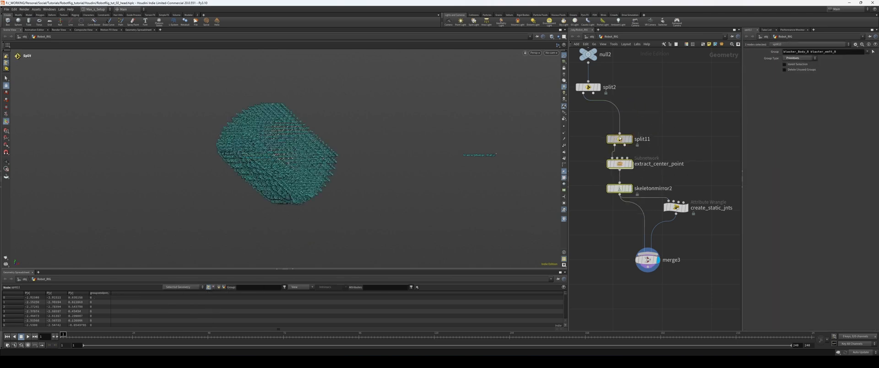
{"action": "left_click", "coordinate": [620, 189]}
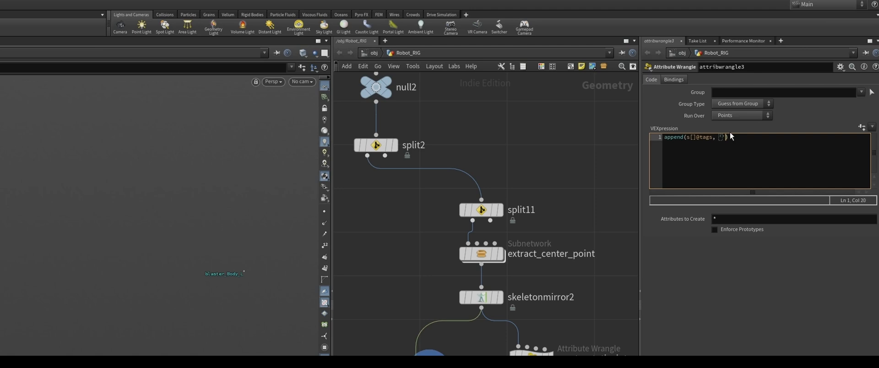
{"action": "type", "text": "fk"}
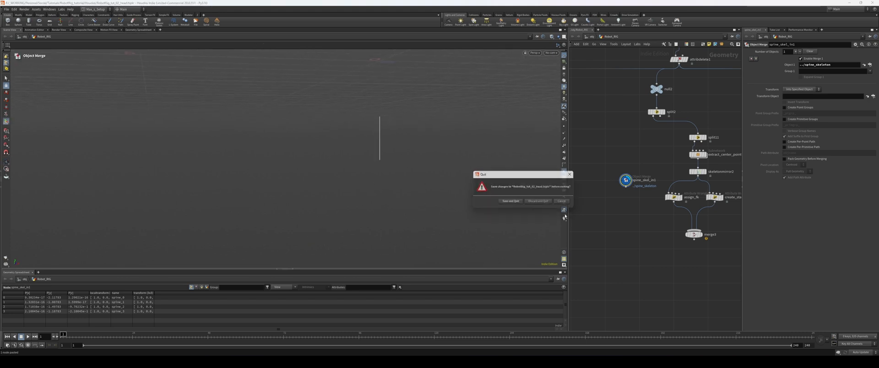
{"action": "left_click", "coordinate": [562, 201]}
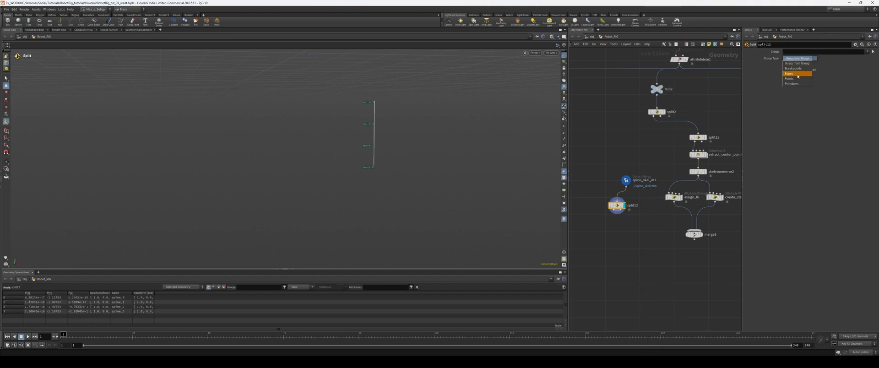
{"action": "left_click", "coordinate": [789, 79]}
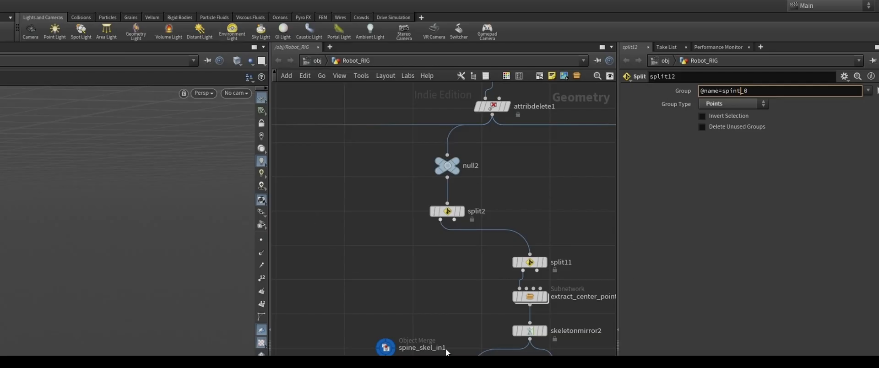
{"action": "type", "text": "@name=spine_0"}
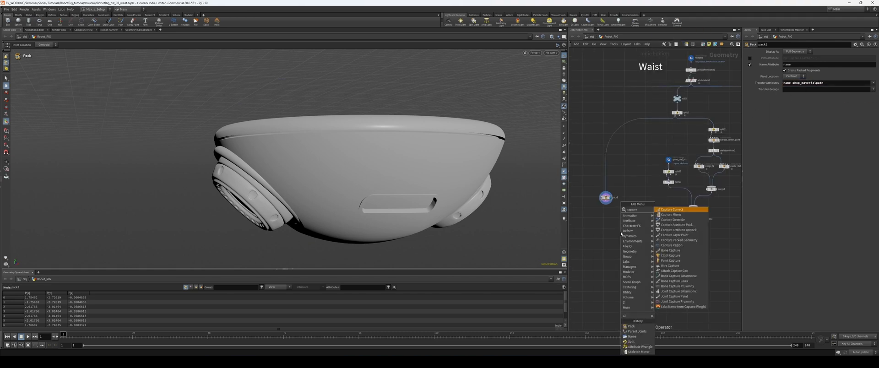
{"action": "mouse_move", "coordinate": [680, 235]}
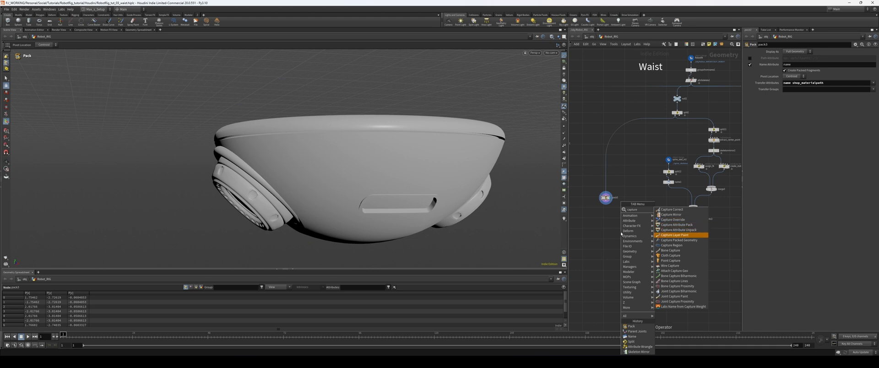
Add Capture Packed Geometry after pack3 with capture entries pairing waist and blaster pieces to their joints
{"action": "left_click", "coordinate": [678, 240]}
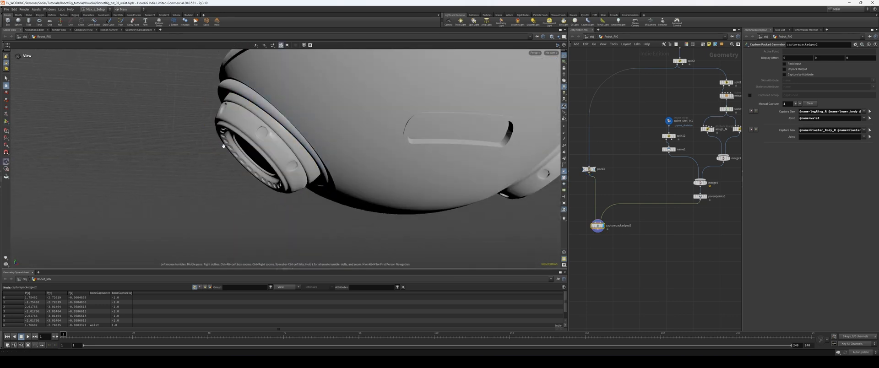
{"action": "left_click", "coordinate": [863, 137]}
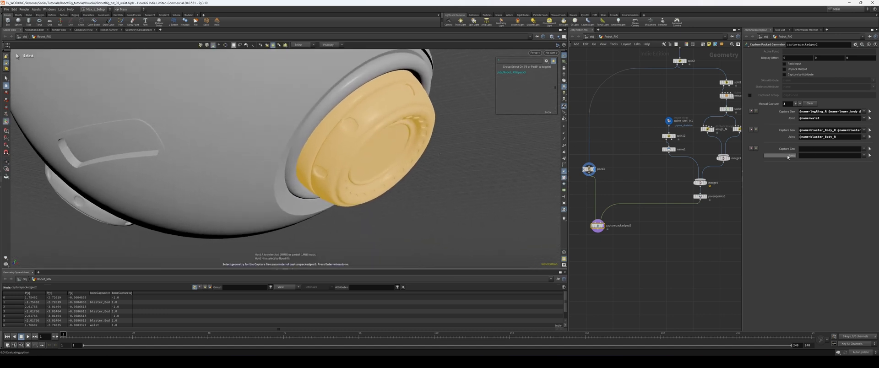
{"action": "left_click", "coordinate": [866, 155]}
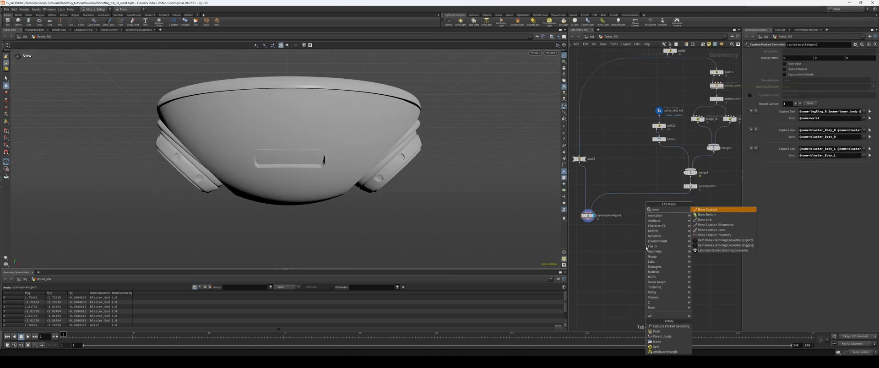
Add a Bone Deform after the capture node to deform the waist with the skeleton
{"action": "left_click", "coordinate": [708, 209]}
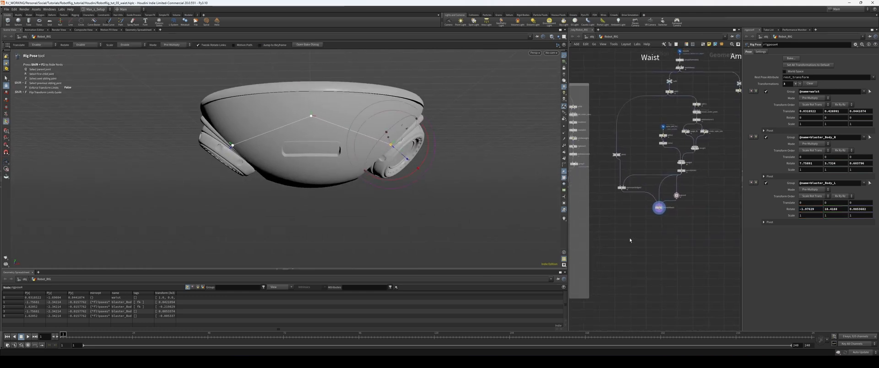
{"action": "key", "text": "tab"}
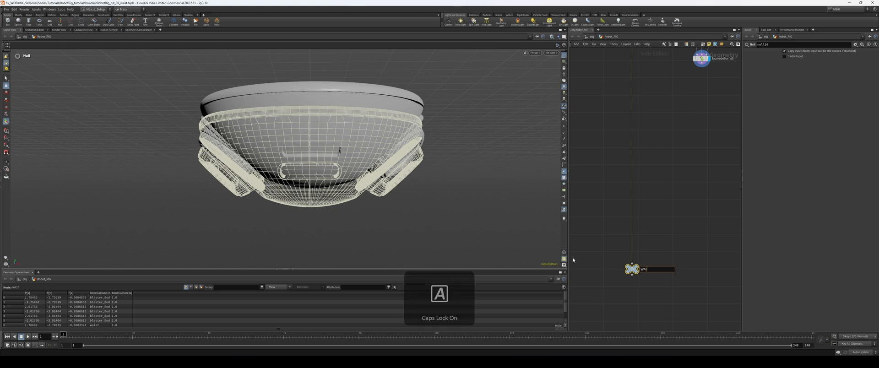
Name the two output nulls WAIST_GEO_SKINNED and WAIST_SKELETON
{"action": "type", "text": "WAIST_GEO_SKINNED1"}
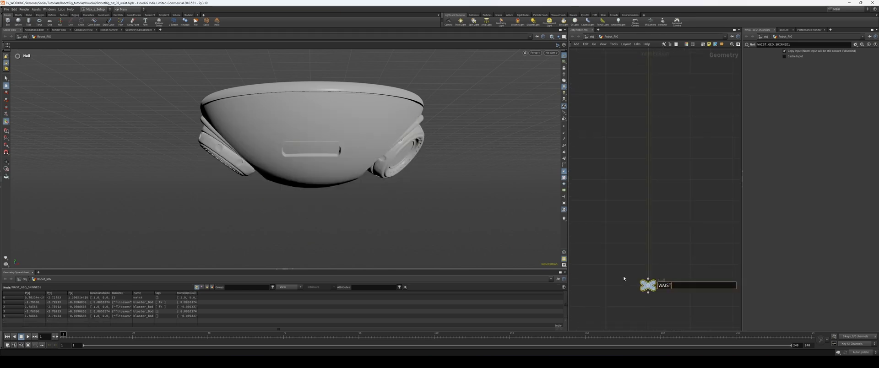
{"action": "type", "text": "WAIST_SKELETON"}
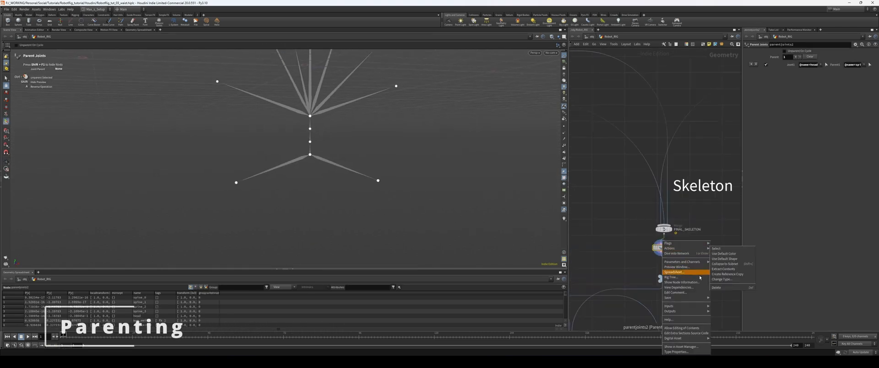
Show the Rig Tree for parentjoints2 and collapse it to the top joints (spine_0, spine_1, head)
{"action": "left_click", "coordinate": [671, 277]}
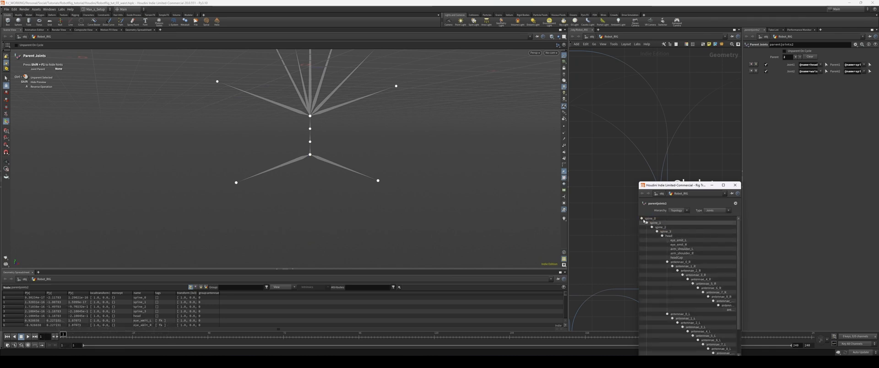
{"action": "left_click", "coordinate": [643, 223]}
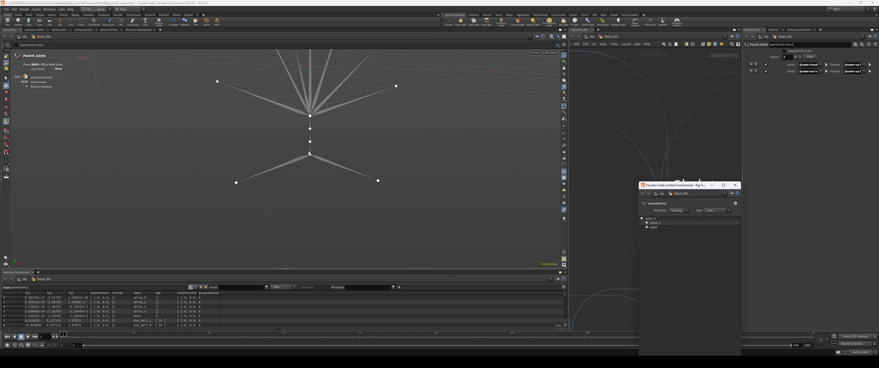